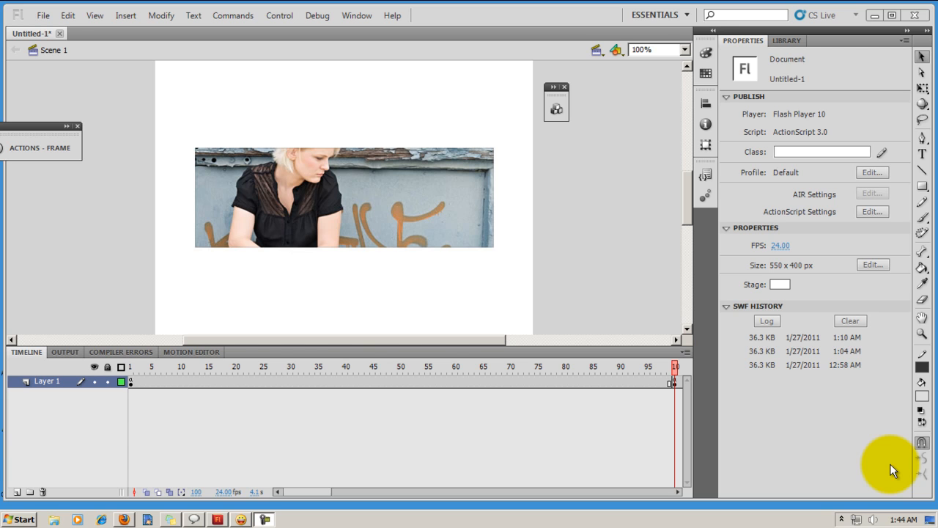
pyautogui.moveTo(898, 471)
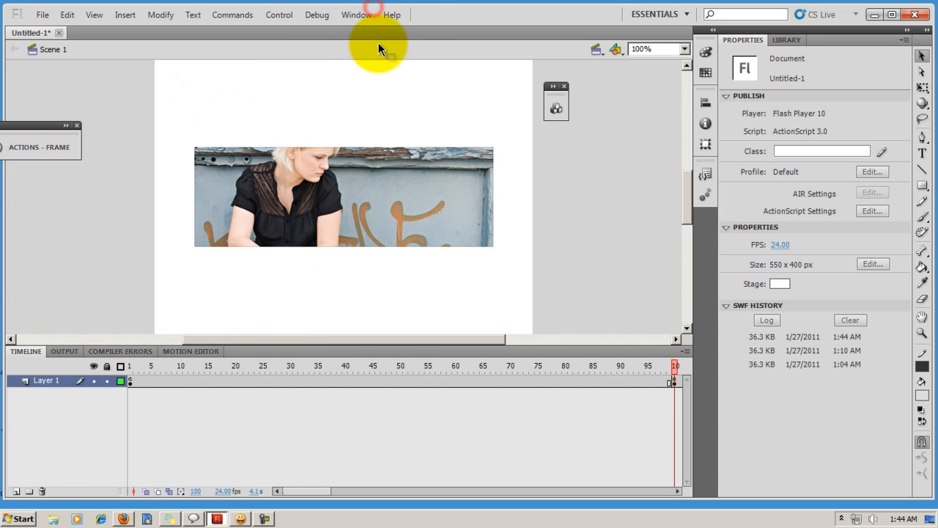
# Step: Check the timeline: my_mc on frame 1 and the second photo's instance name on frame 100
pyautogui.click(130, 380)
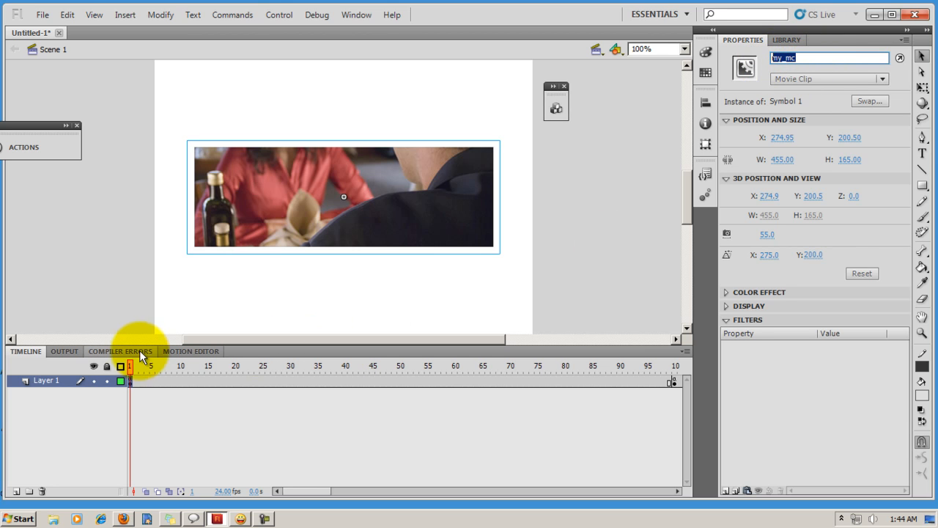
pyautogui.click(204, 366)
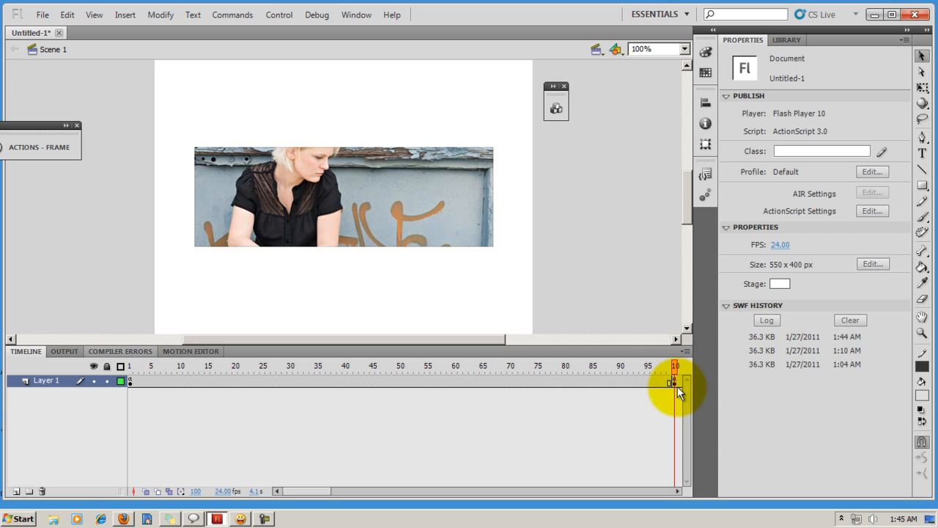
pyautogui.click(389, 228)
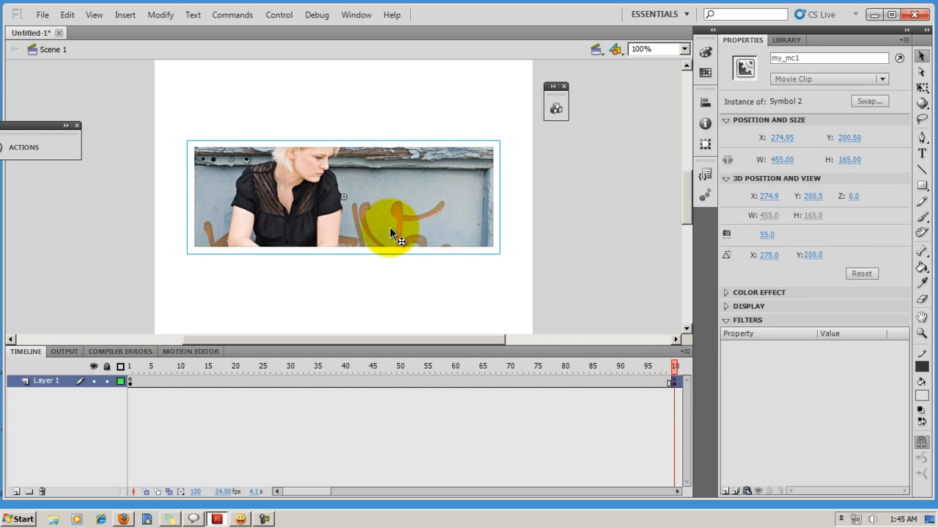
pyautogui.click(829, 58)
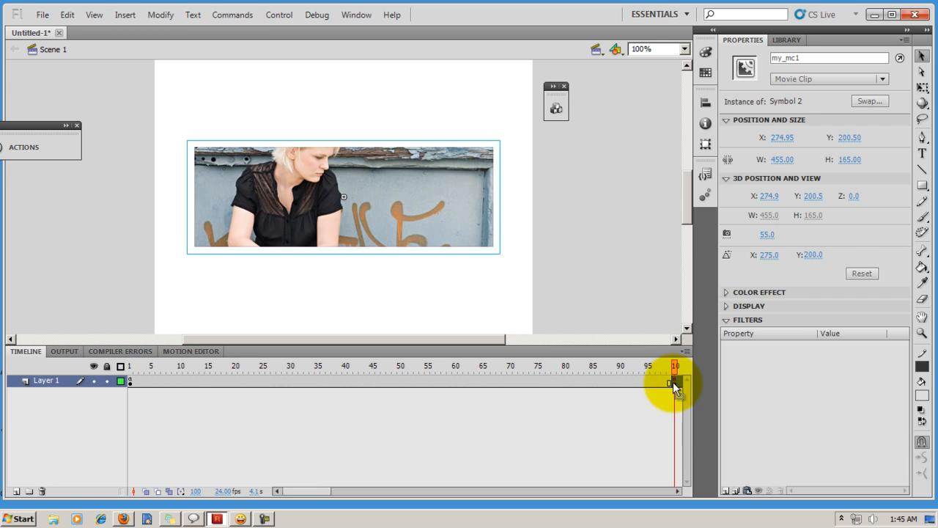
pyautogui.moveTo(674, 402)
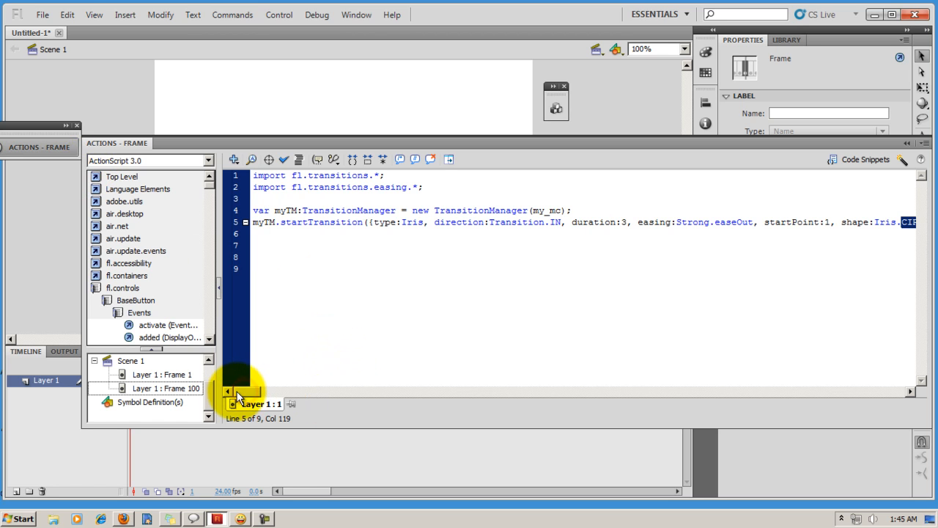
# Step: Review the frame 1 script, highlighting the TransitionManager class and Iris transition type
pyautogui.doubleClick(348, 211)
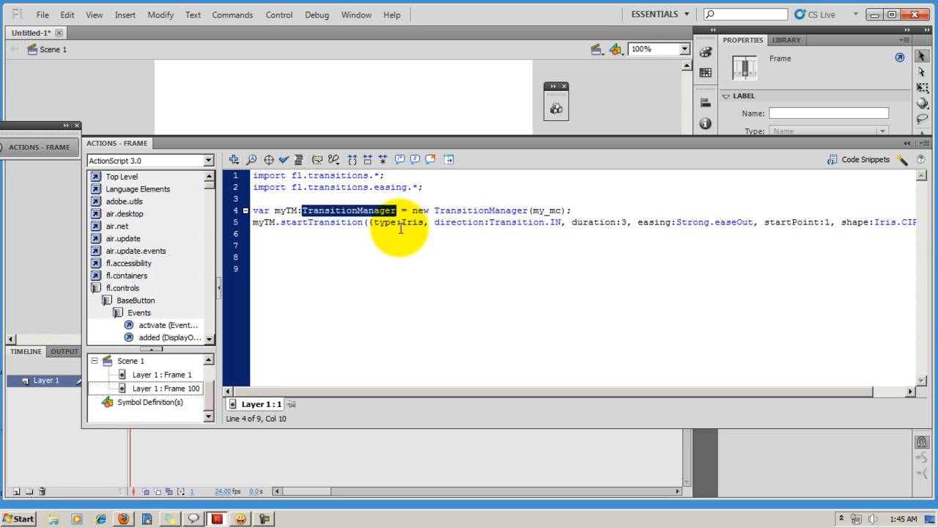
pyautogui.doubleClick(412, 222)
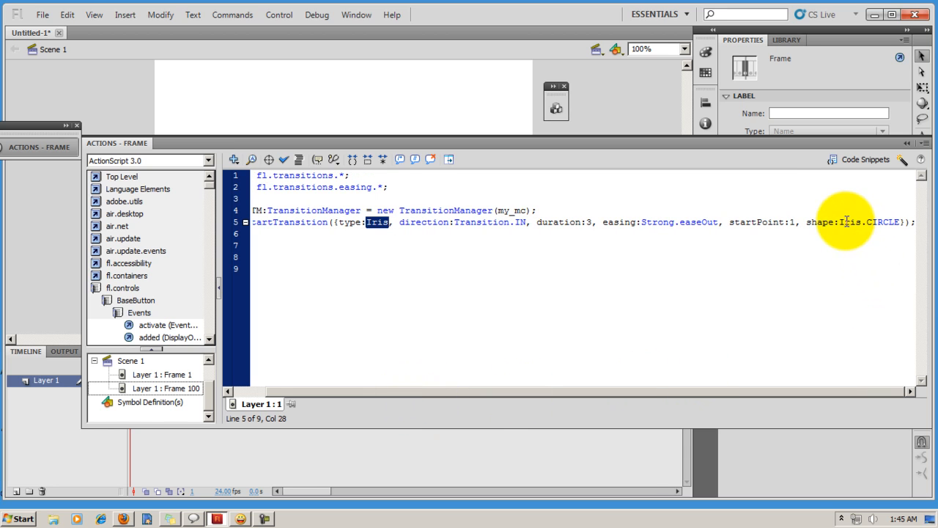
pyautogui.doubleClick(870, 221)
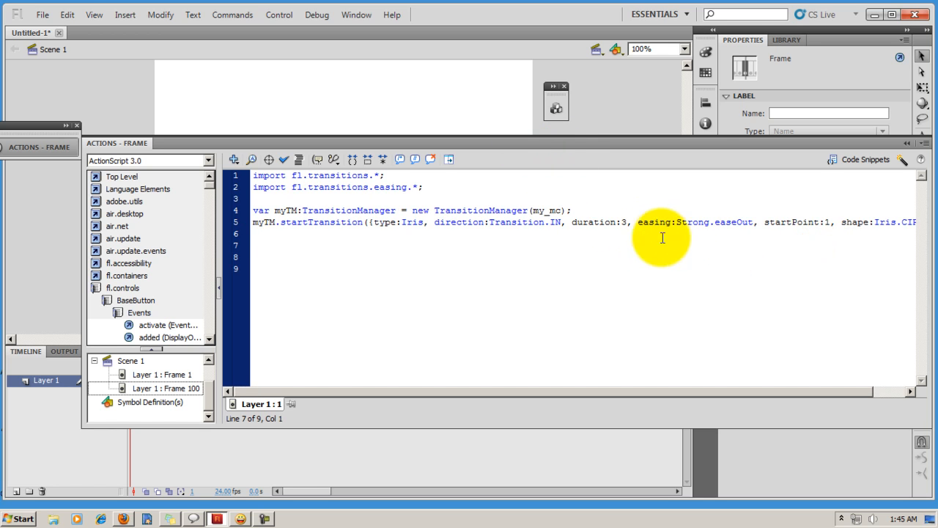
# Step: Highlight the Iris parameters: duration 3 seconds and Strong.easeOut easing, leaving the code unchanged
pyautogui.doubleClick(713, 223)
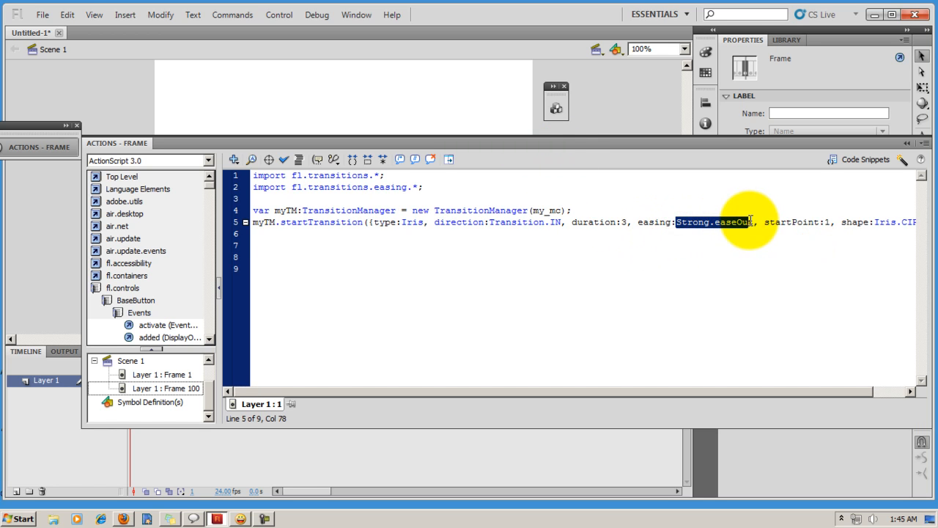
pyautogui.moveTo(746, 235)
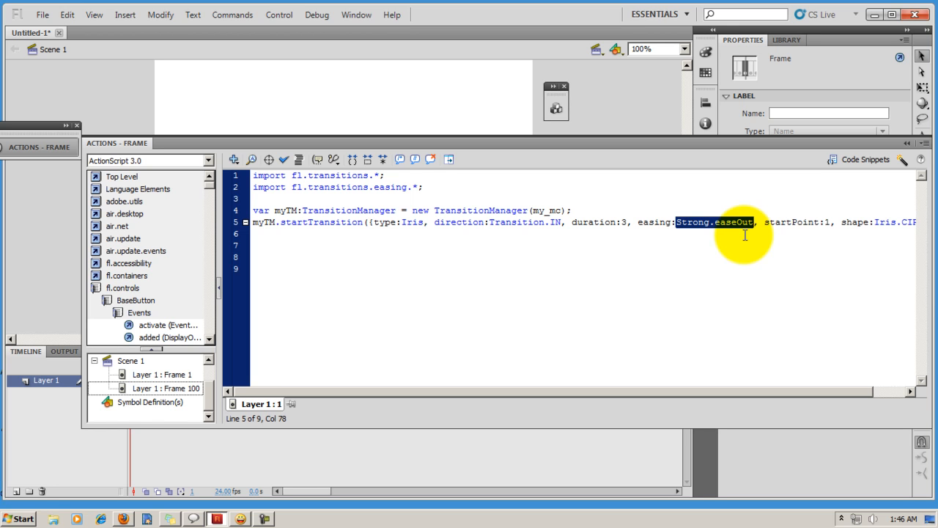
pyautogui.moveTo(735, 240)
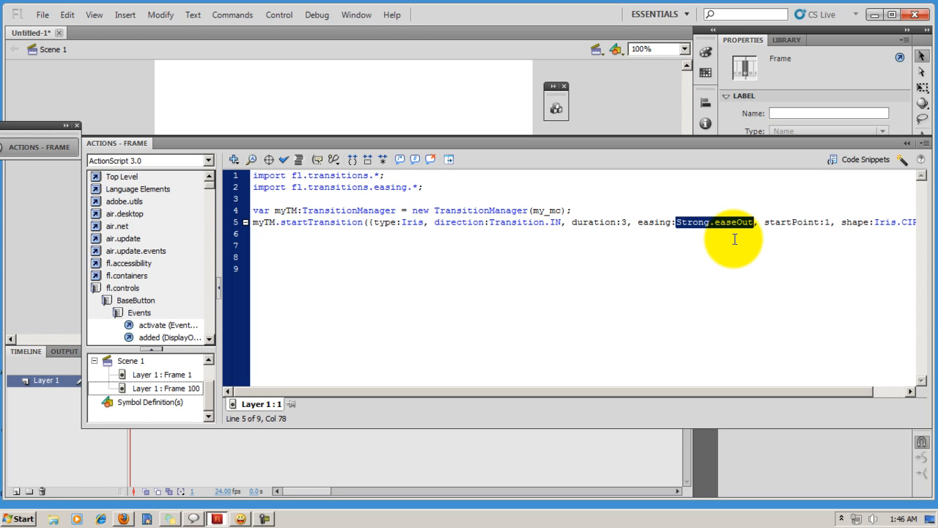
pyautogui.moveTo(715, 242)
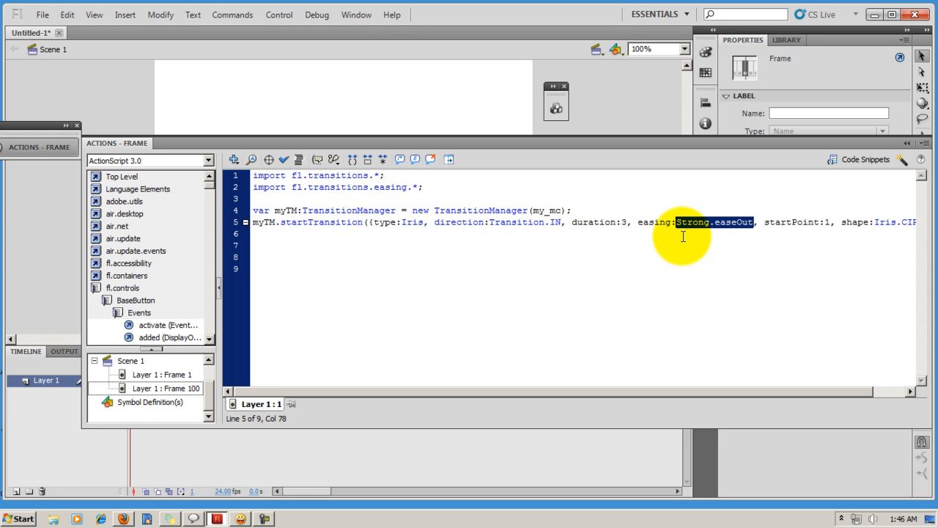
pyautogui.moveTo(697, 237)
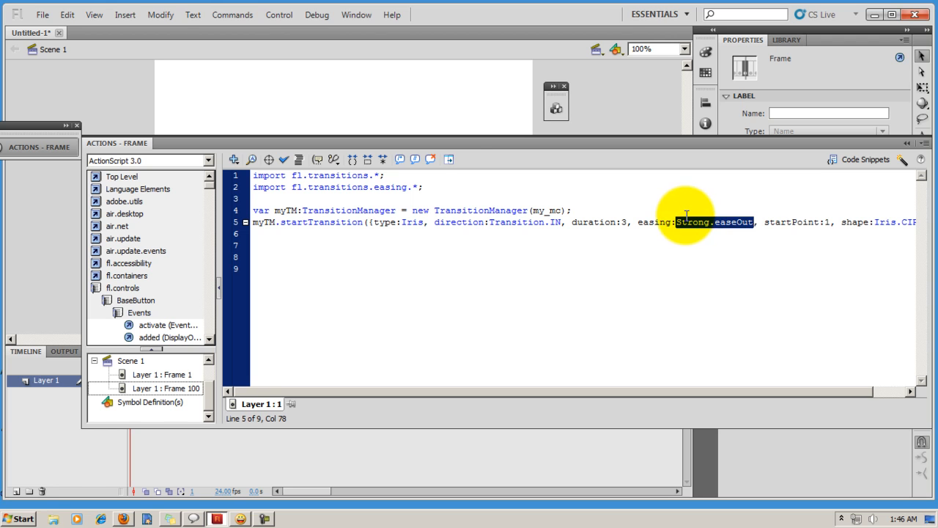
pyautogui.click(623, 222)
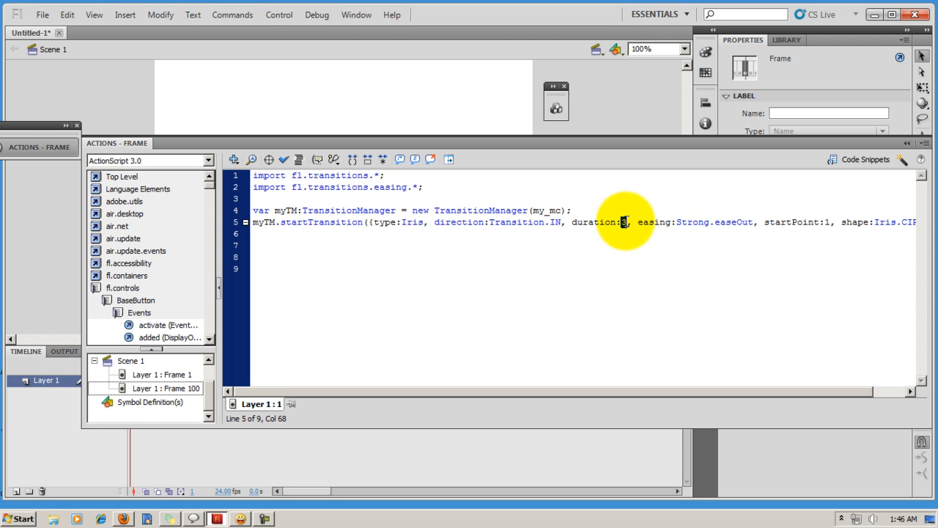
pyautogui.moveTo(625, 231)
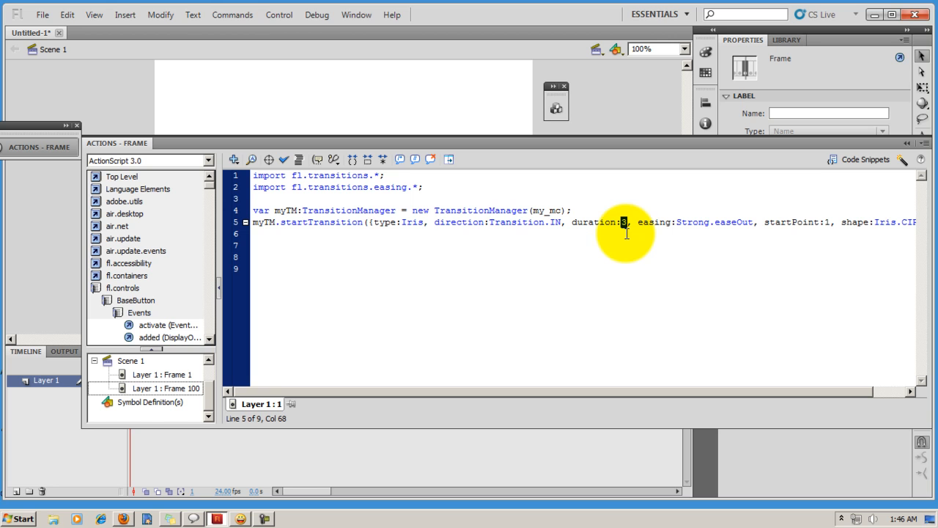
pyautogui.doubleClick(508, 222)
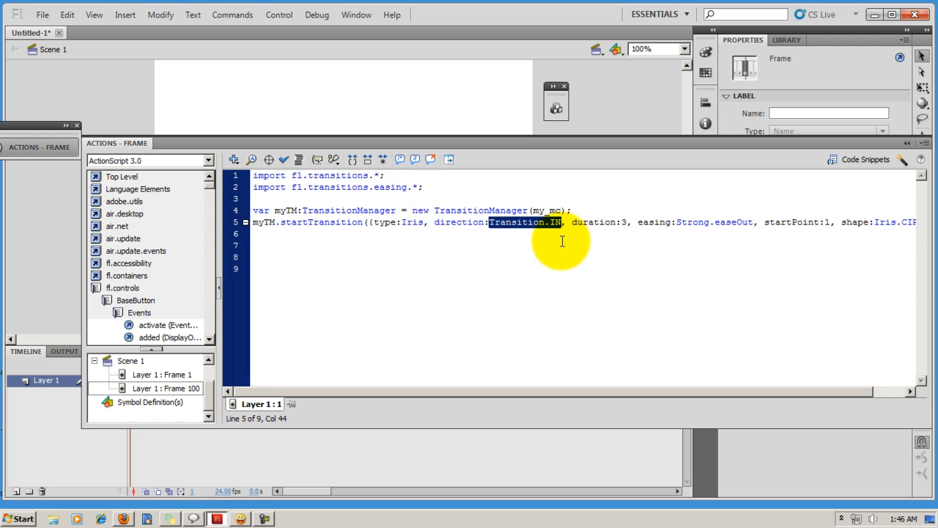
pyautogui.click(411, 222)
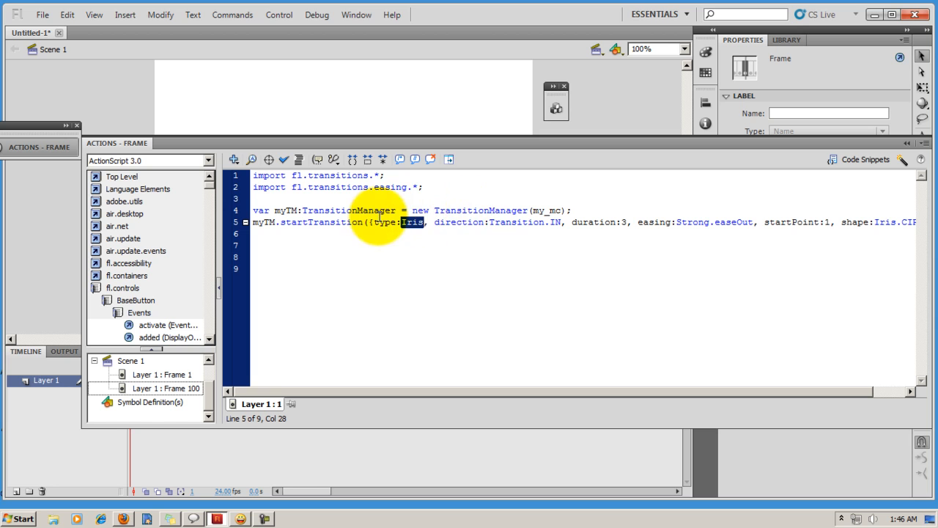
pyautogui.moveTo(515, 262)
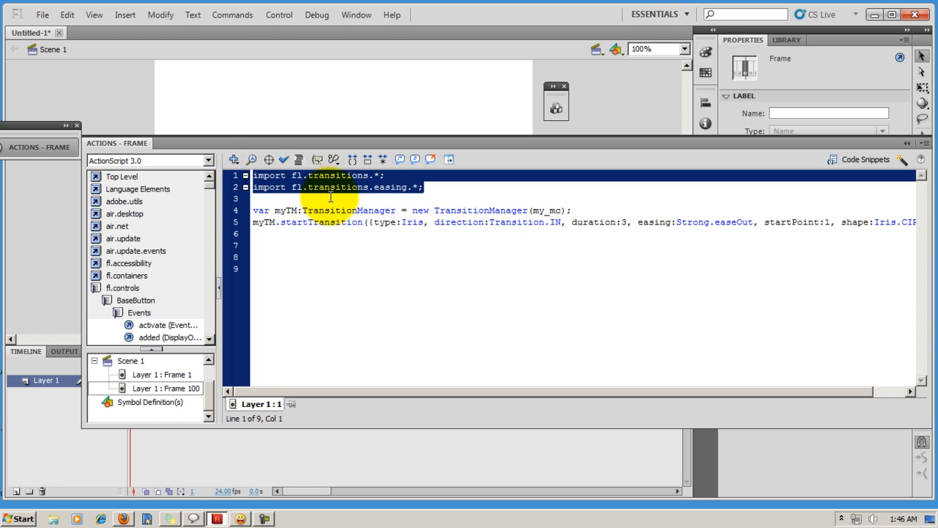
pyautogui.moveTo(392, 198)
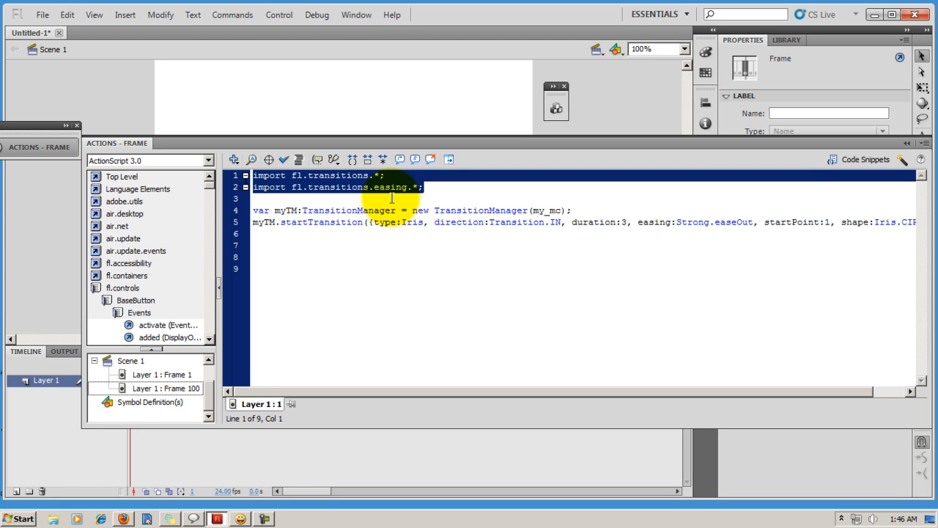
pyautogui.moveTo(759, 225)
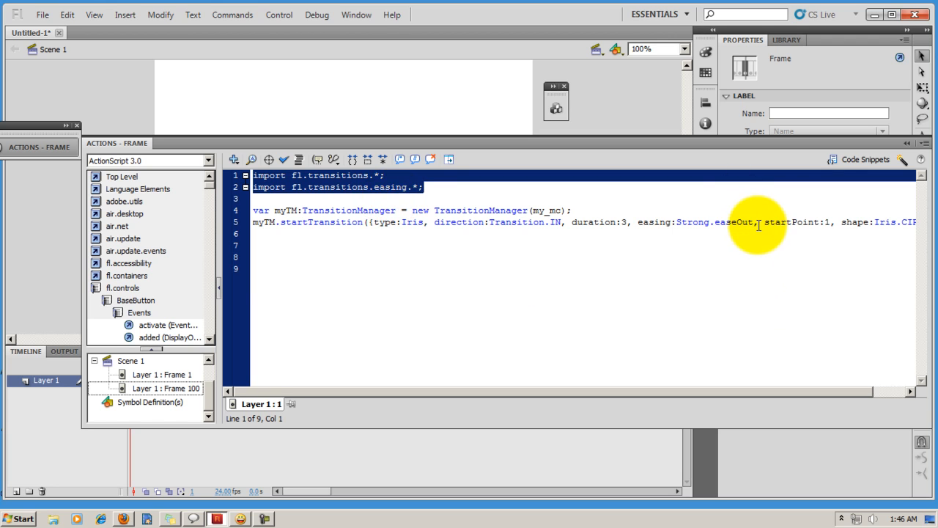
pyautogui.doubleClick(718, 222)
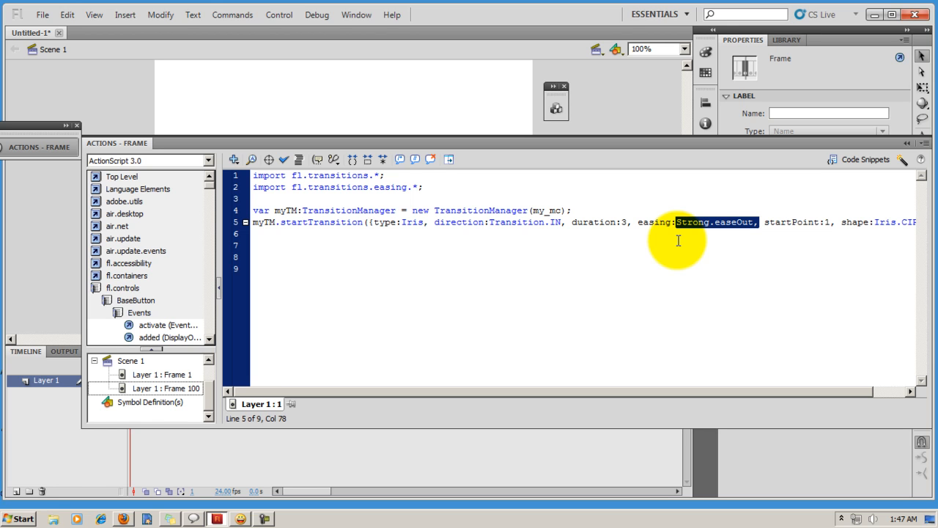
pyautogui.moveTo(532, 393)
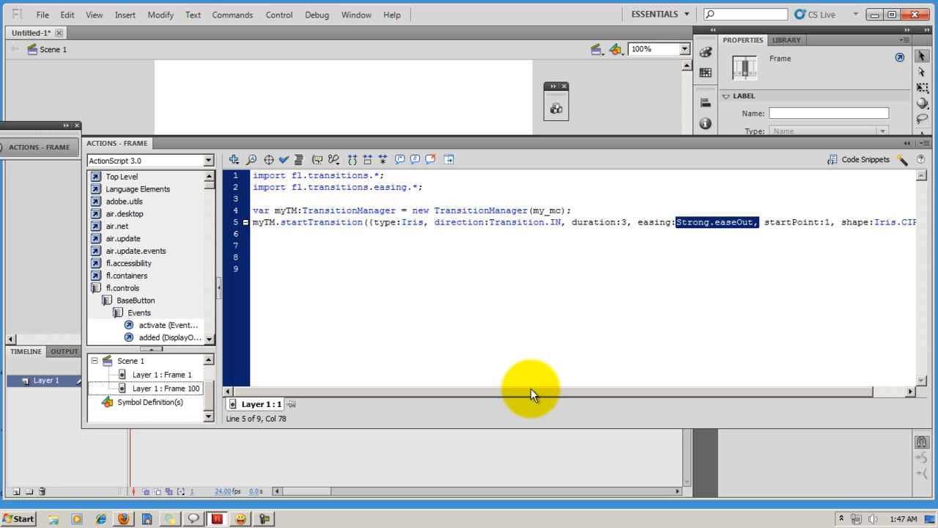
pyautogui.moveTo(502, 385)
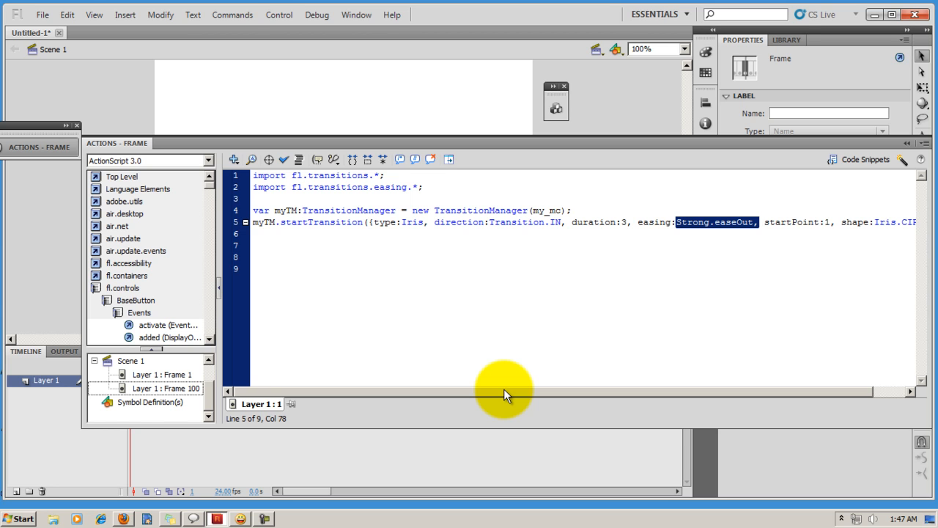
pyautogui.moveTo(223, 121)
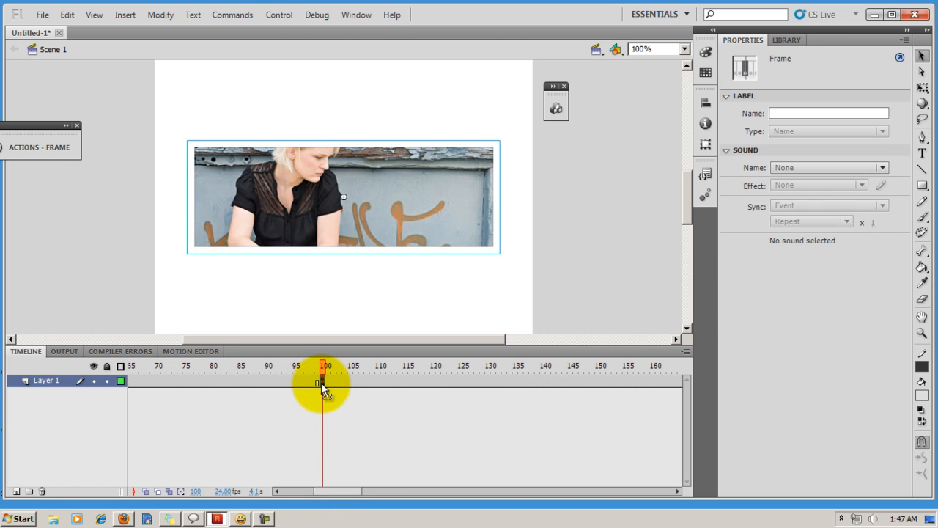
# Step: Expand the frame 100 script showing a two-second PixelDissolve on my_mc1 with None.easeOut
pyautogui.click(41, 147)
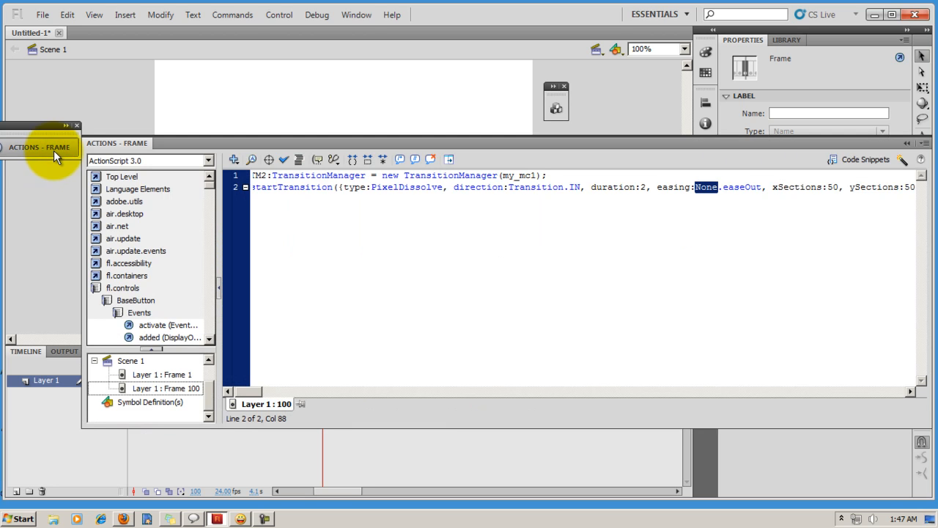
pyautogui.moveTo(392, 225)
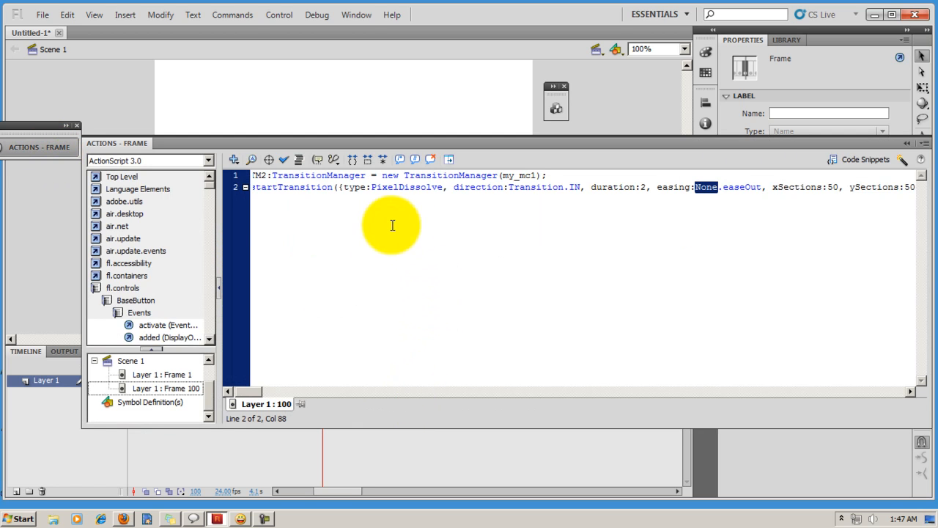
pyautogui.doubleClick(407, 187)
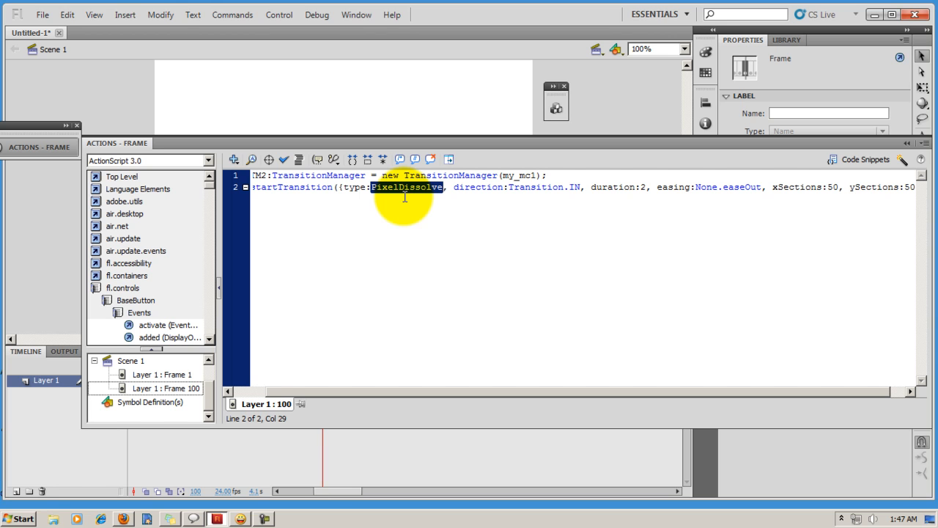
pyautogui.moveTo(278, 175)
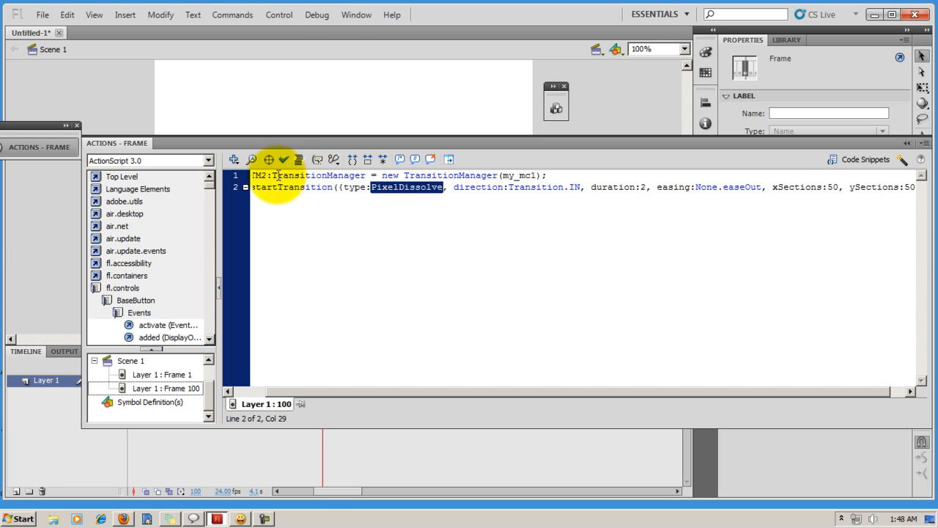
pyautogui.moveTo(400, 191)
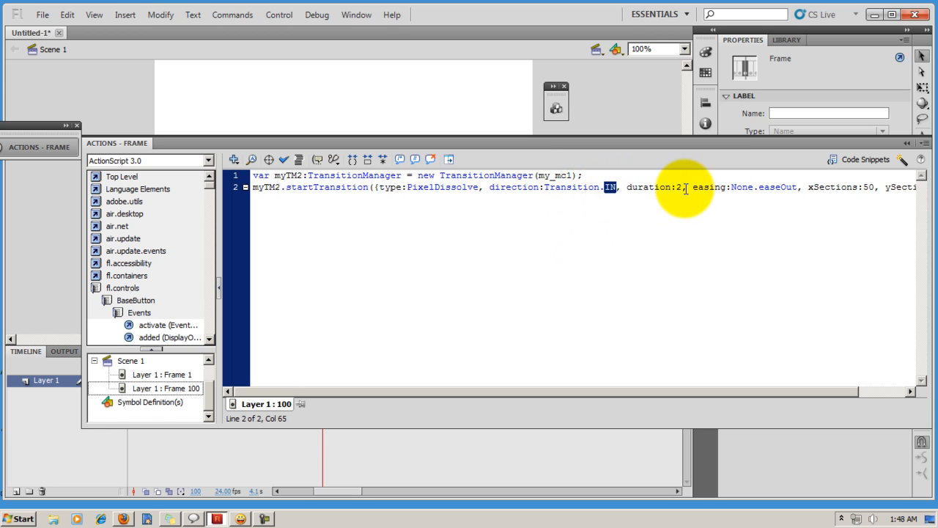
pyautogui.moveTo(750, 186)
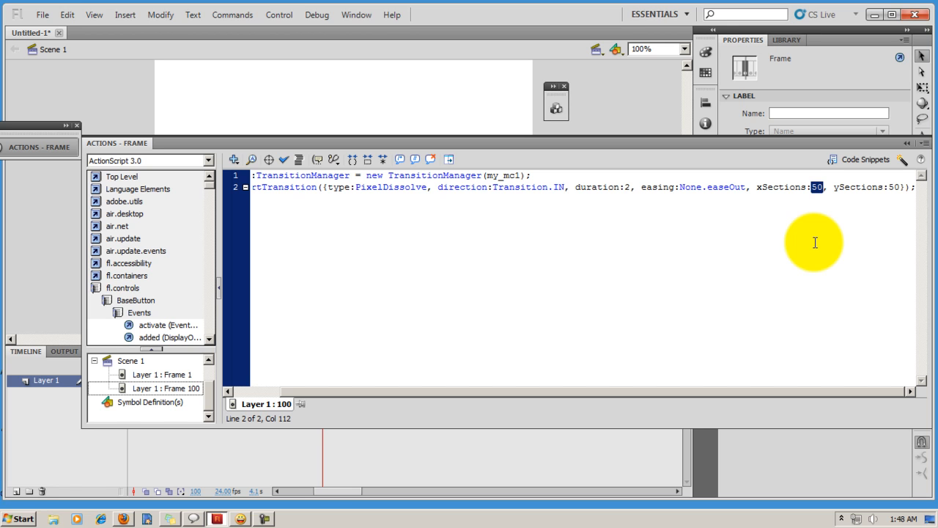
pyautogui.moveTo(387, 99)
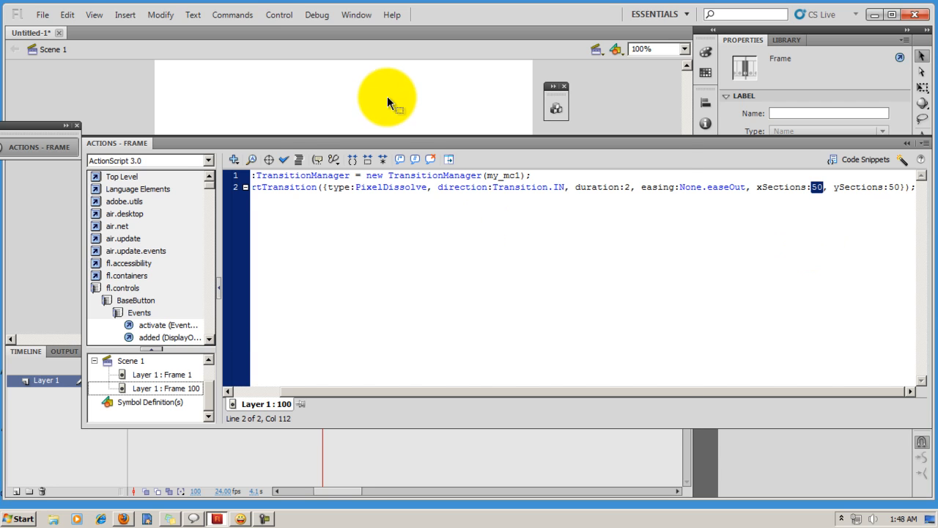